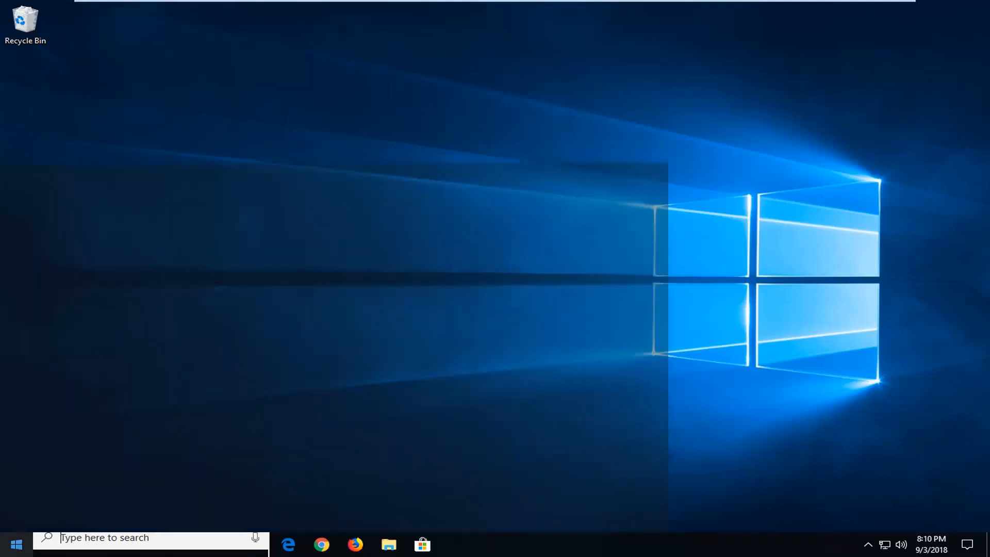
Search the Start menu for "run" and launch the Run desktop app.
click(17, 552)
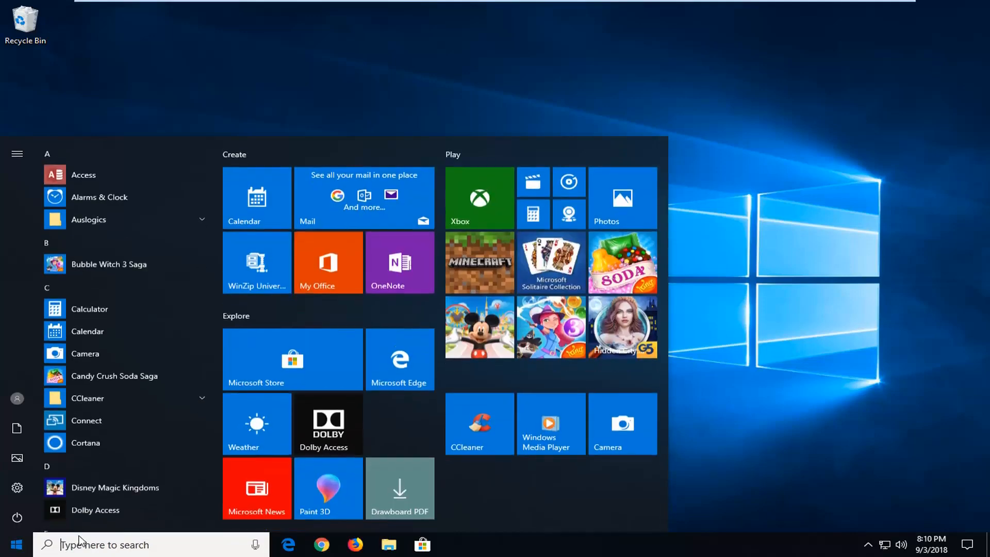
click(18, 543)
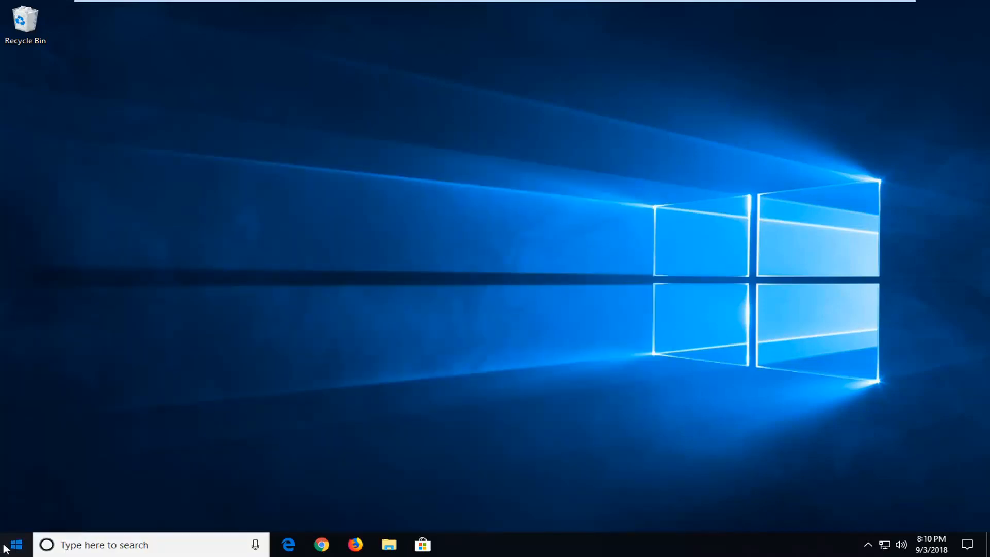
click(17, 545)
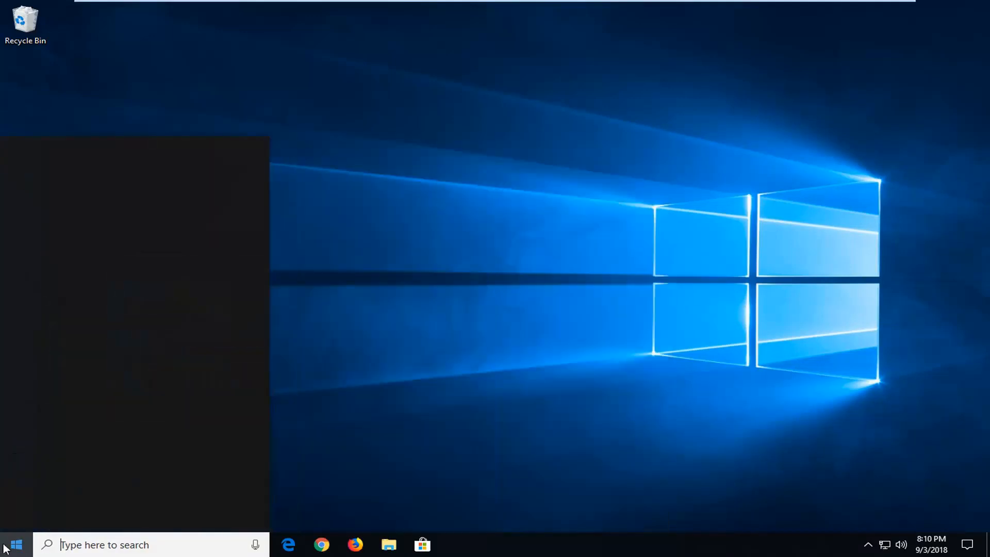
text(run)
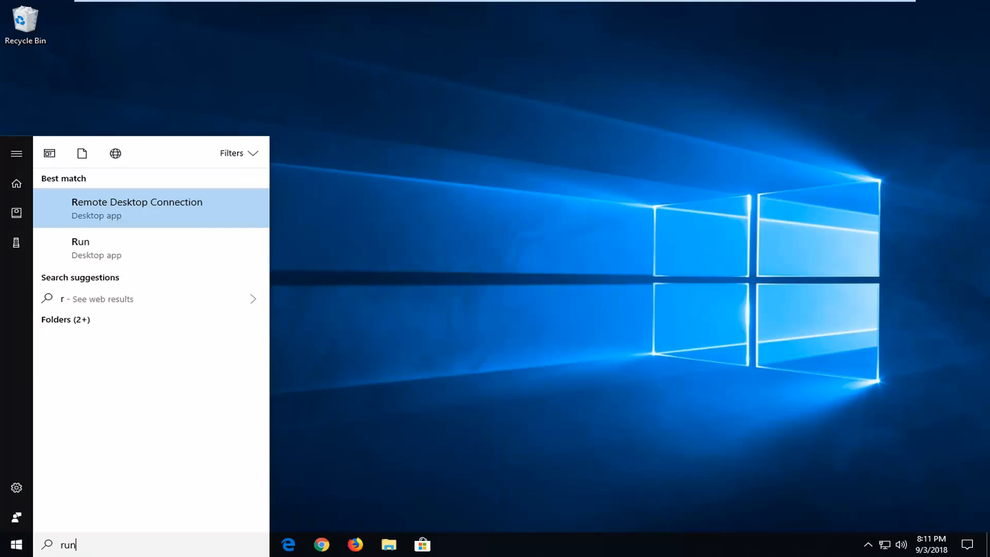
mouse_move(82, 256)
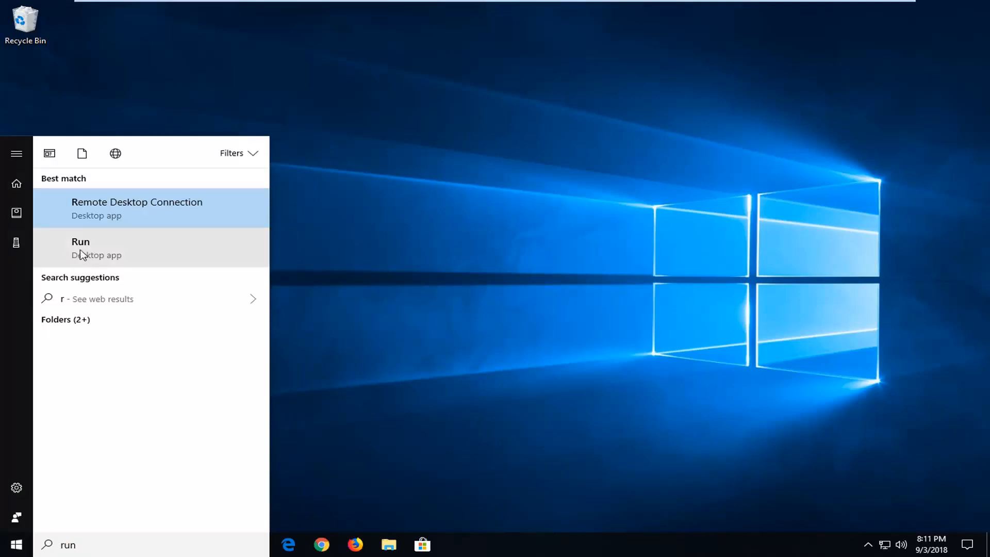
text(un)
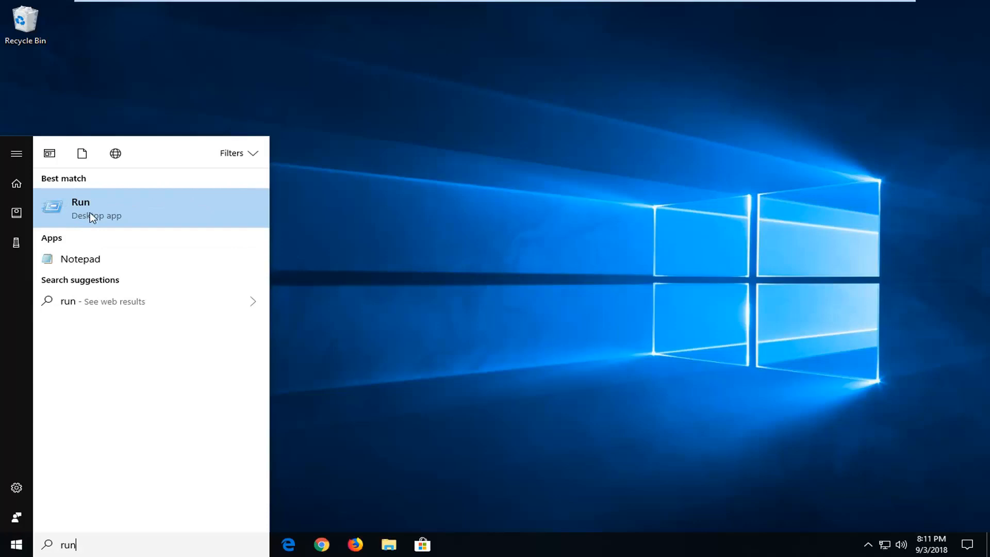
click(80, 208)
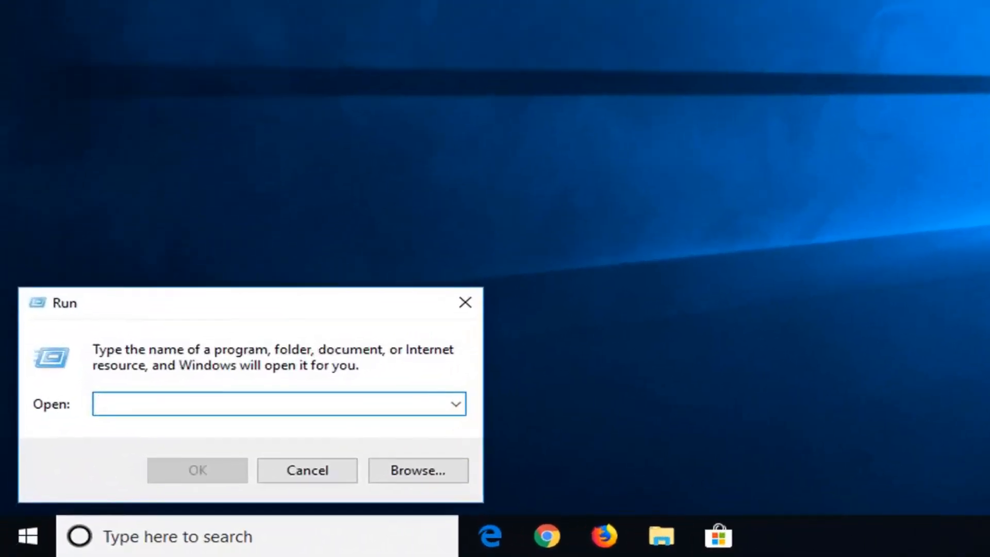
Run "certlm.msc" from the Run dialog.
text(cert)
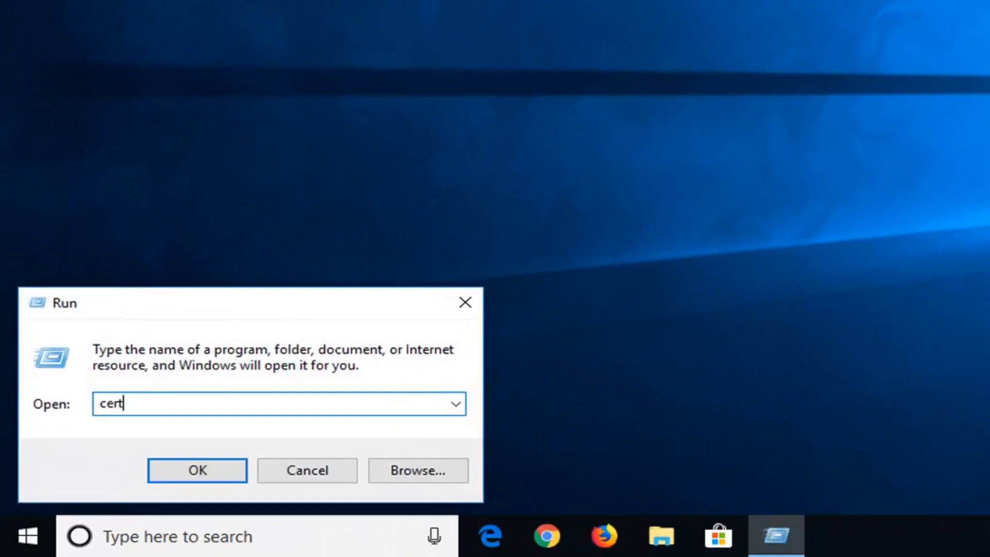
text(lm)
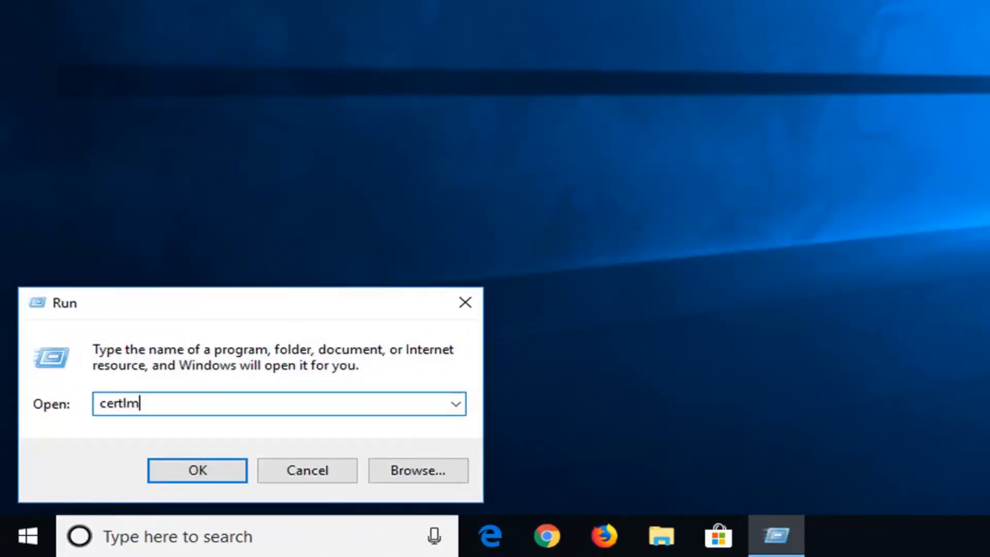
text(.msc)
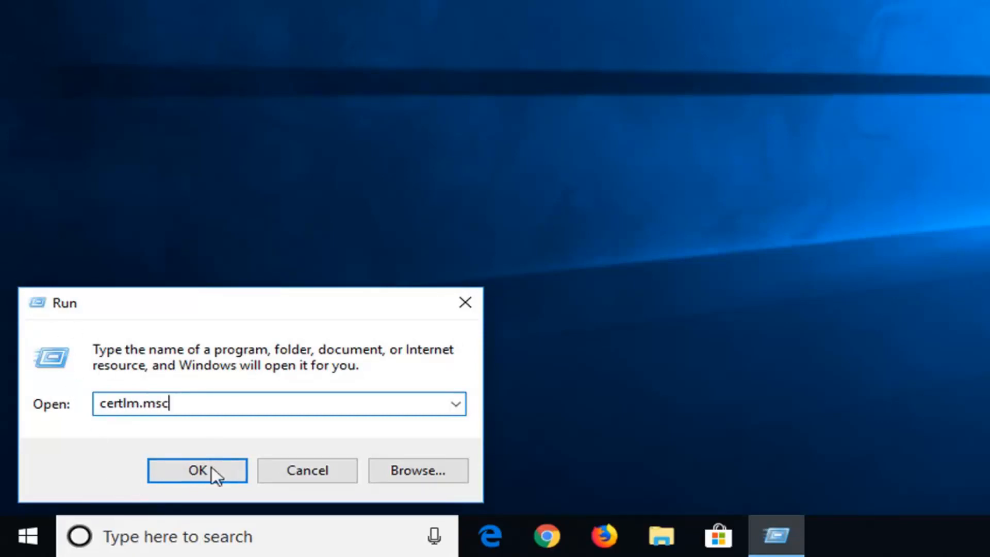
click(197, 471)
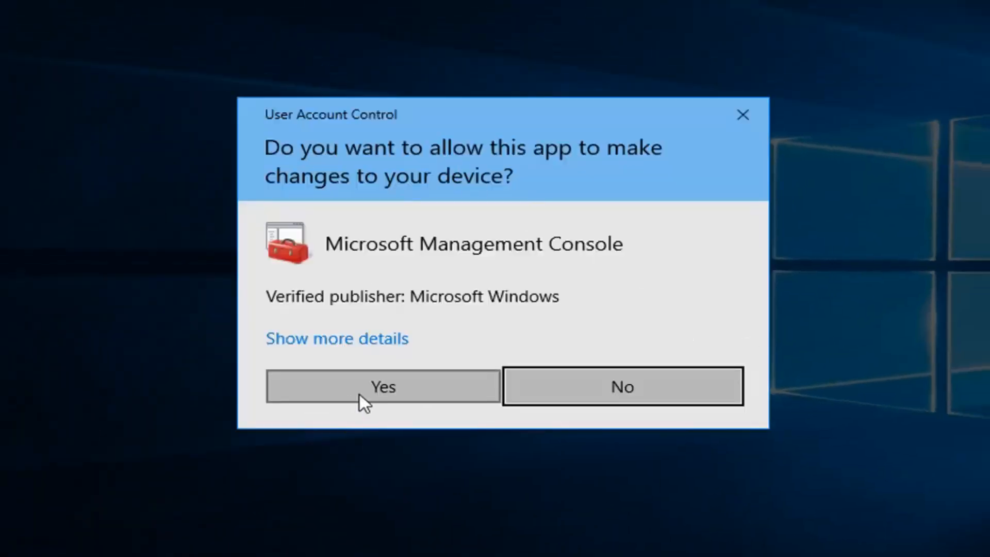
Approve the UAC prompt, view the local computer certificate stores, then close certlm.
click(383, 387)
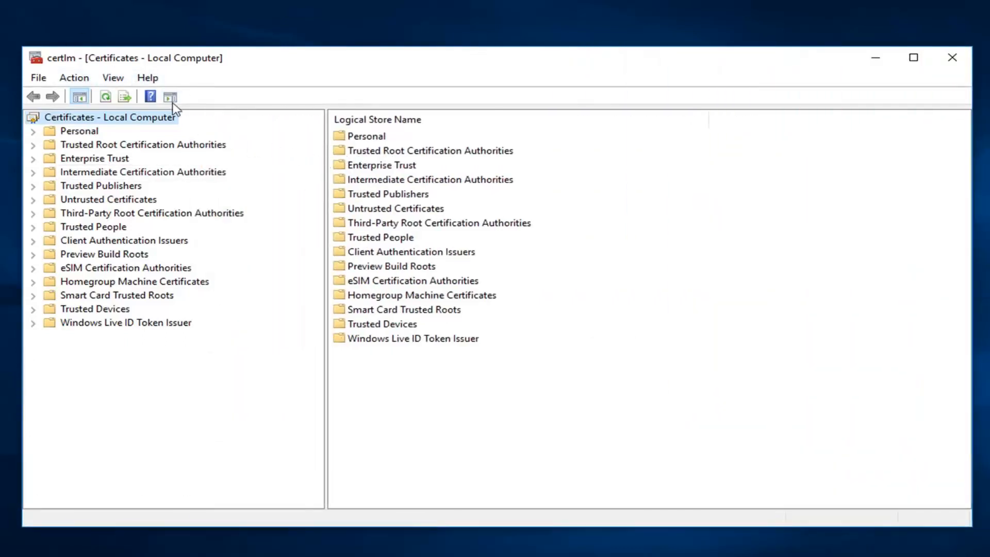
mouse_move(226, 103)
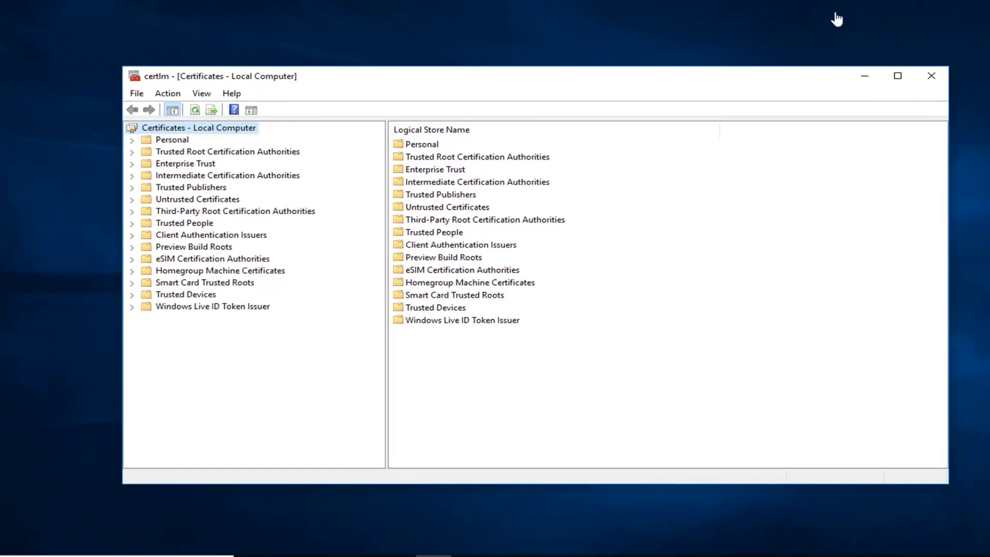
click(931, 76)
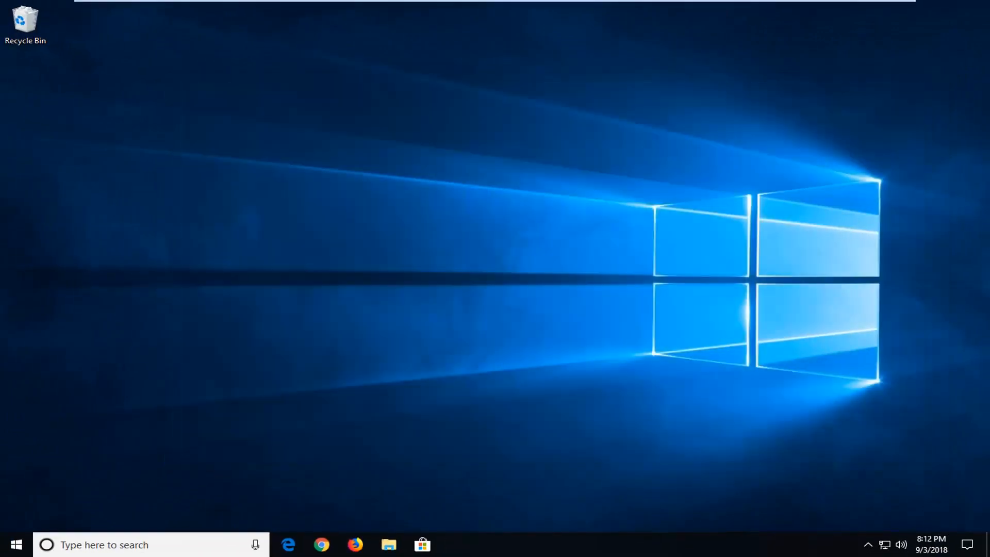
Search the Start menu for "cmd" and run Command Prompt as administrator.
click(18, 542)
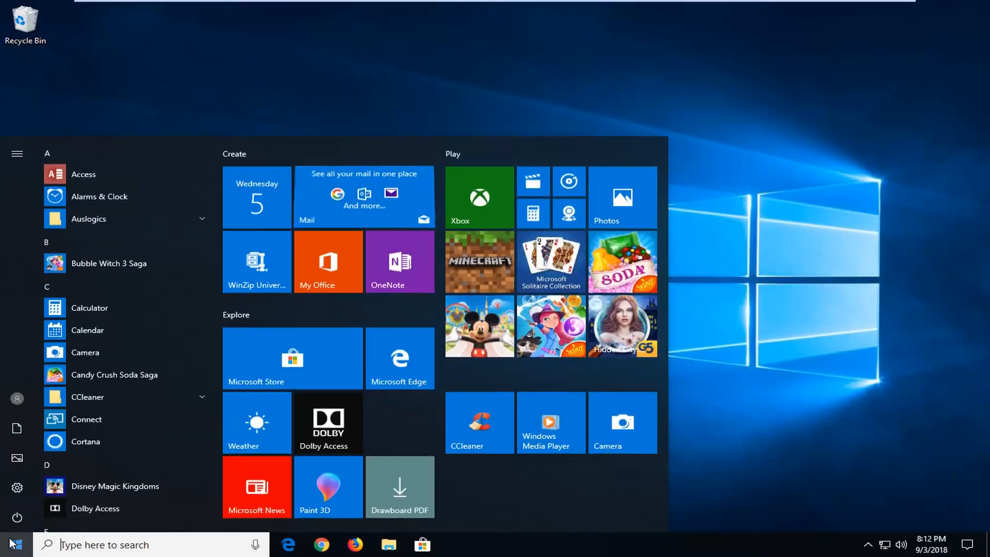
text(cmd)
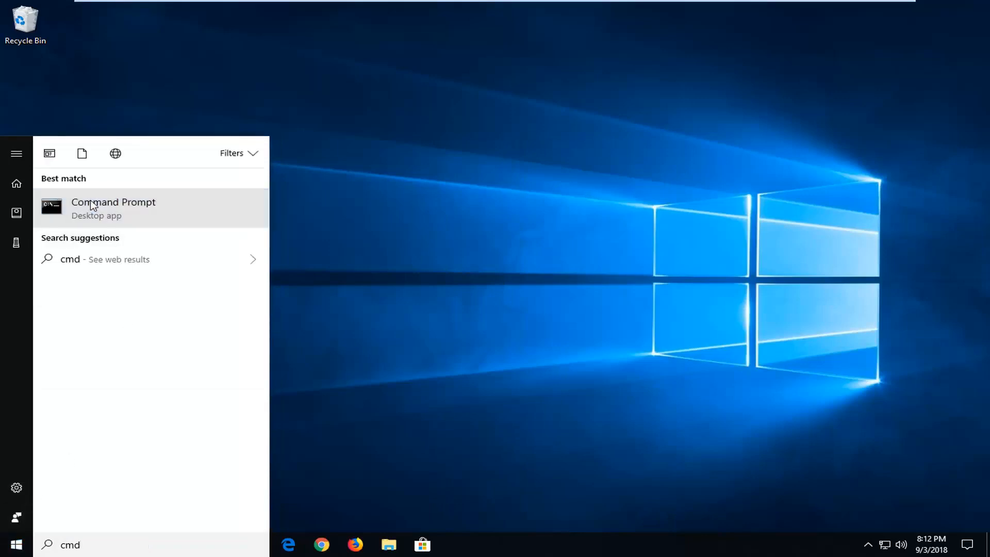
right_click(93, 206)
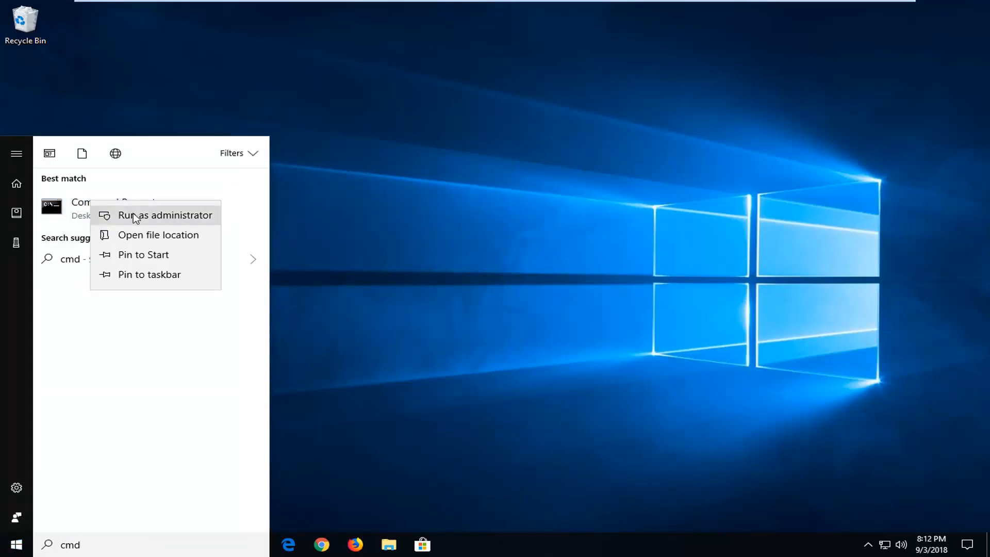
click(156, 215)
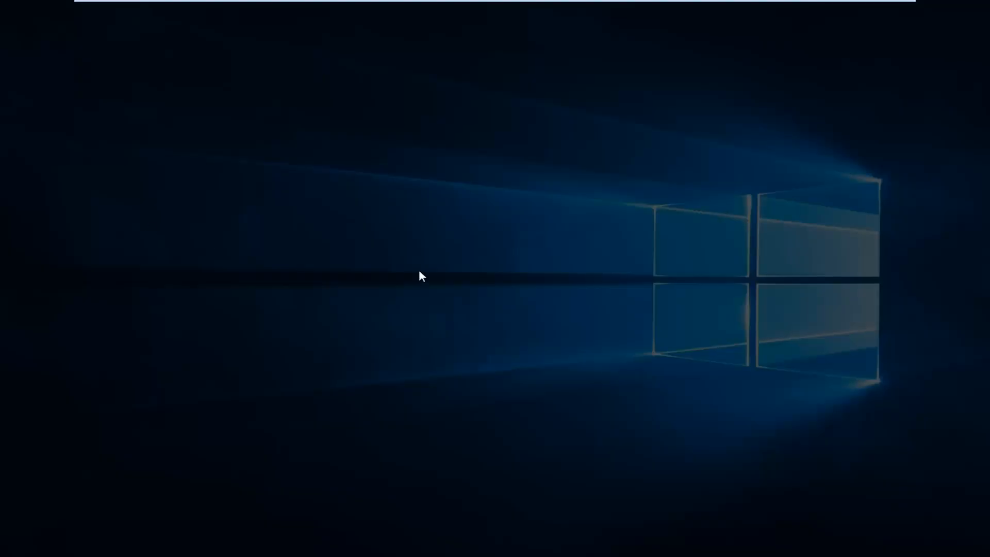
mouse_move(409, 359)
text(sfc /)
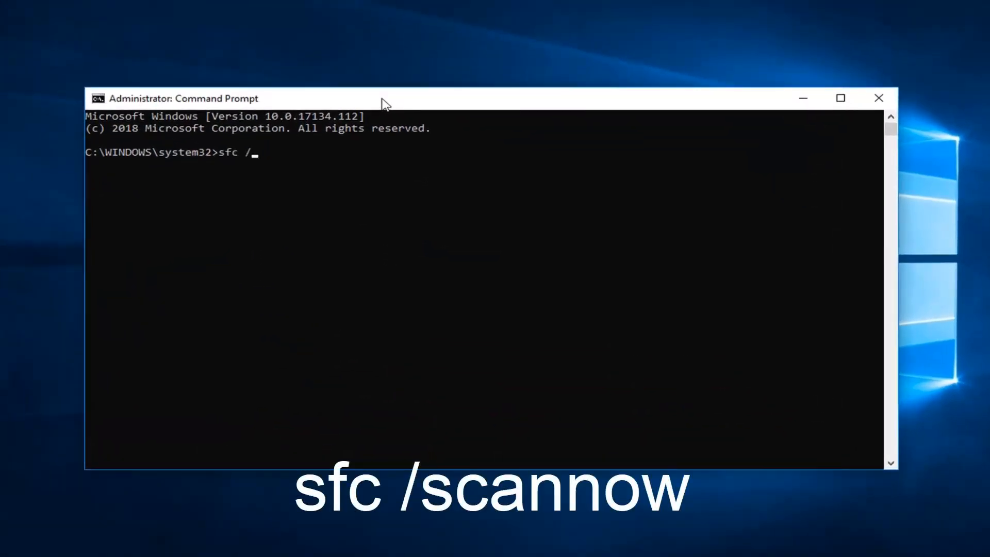
Enter "sfc /scannow" at the elevated system32 prompt without running it.
text(scannow)
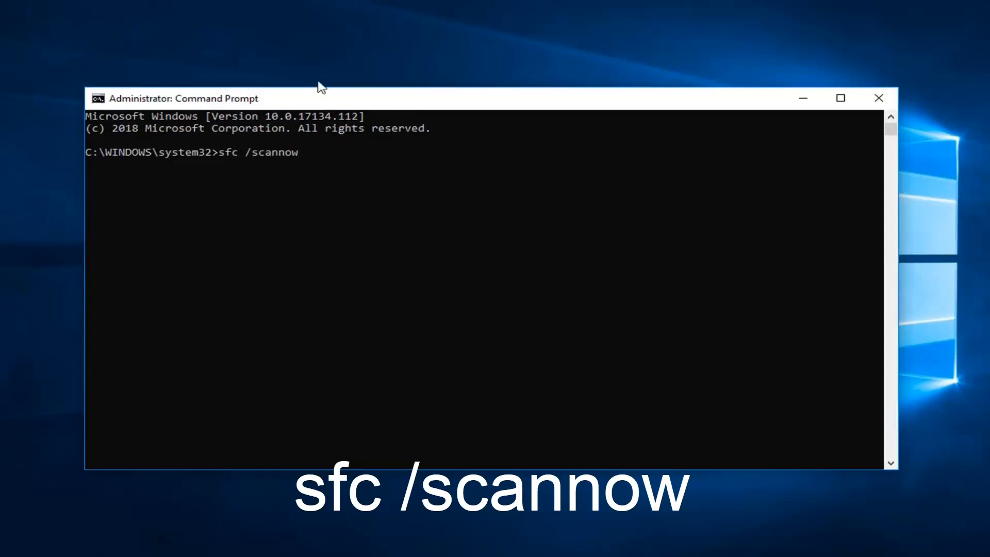
mouse_move(250, 163)
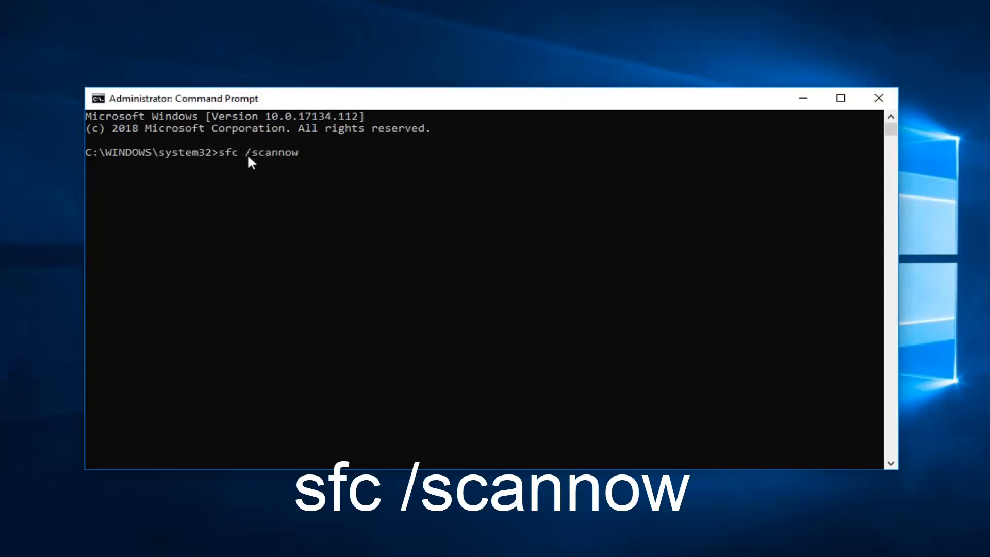
mouse_move(224, 147)
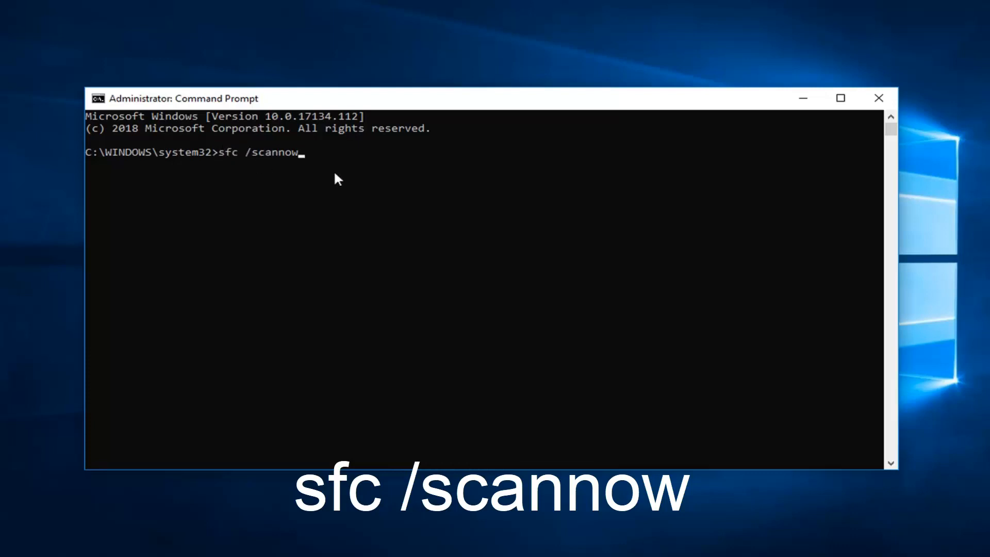
Run sfc /scannow and let verification progress to 3%.
key(Enter)
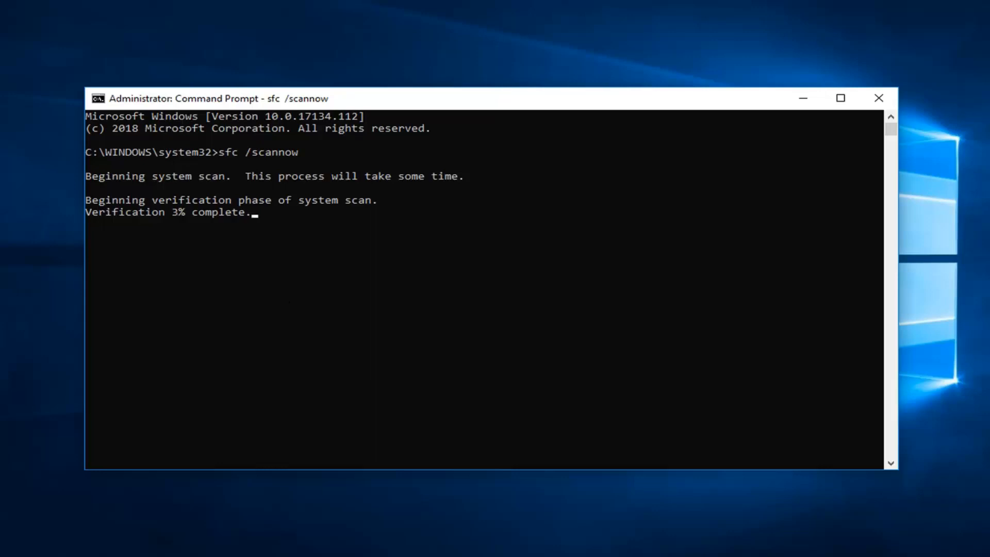
mouse_move(260, 160)
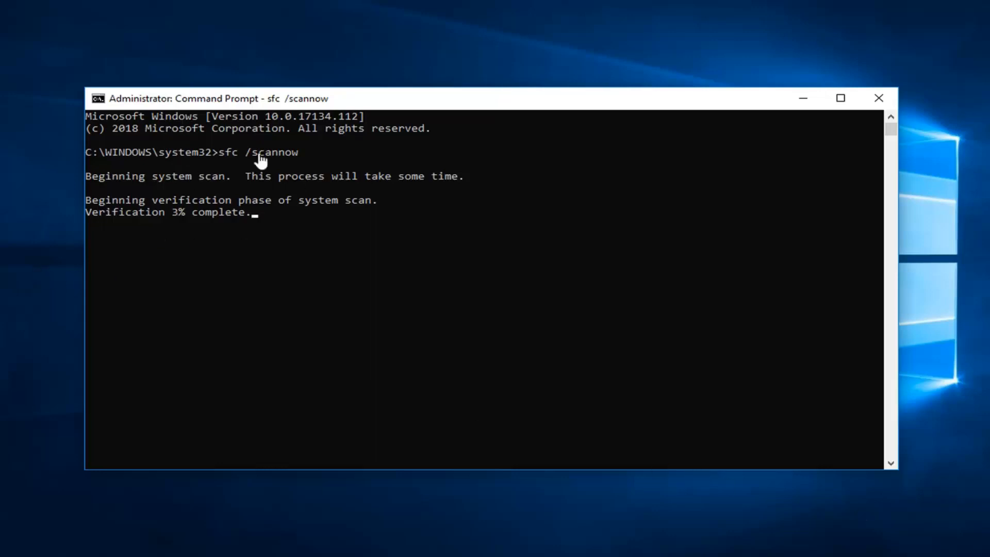
mouse_move(494, 220)
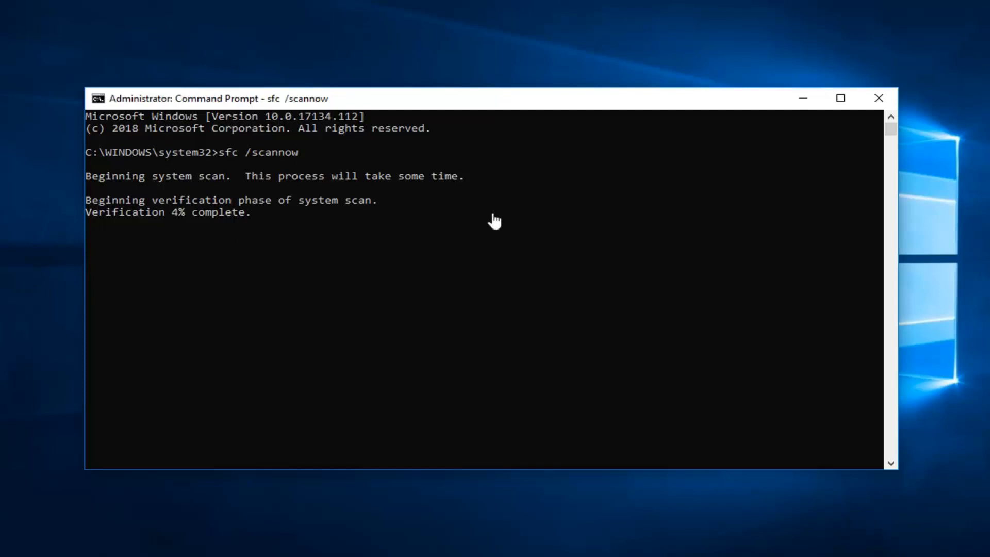